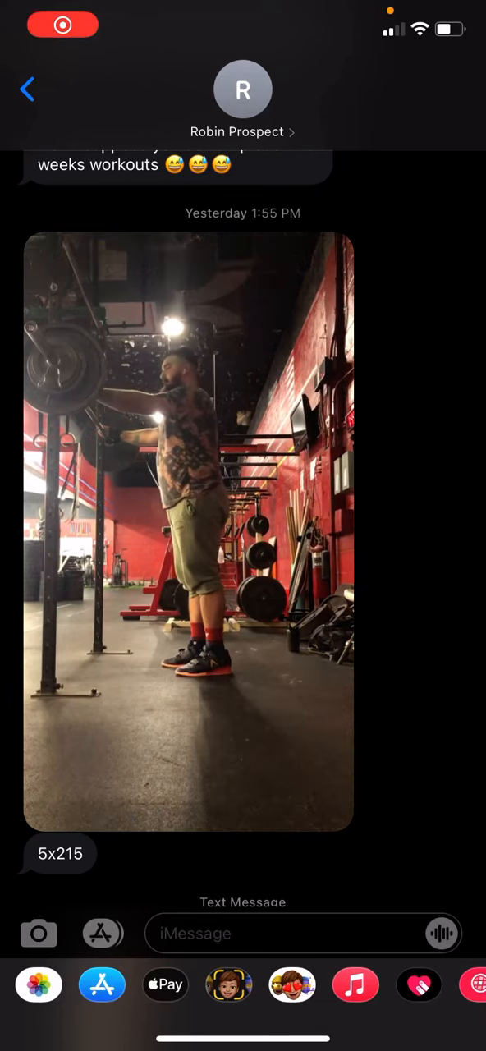
# Watch the client's squat video full-screen, then return to the Messages thread via Done
pyautogui.click(187, 534)
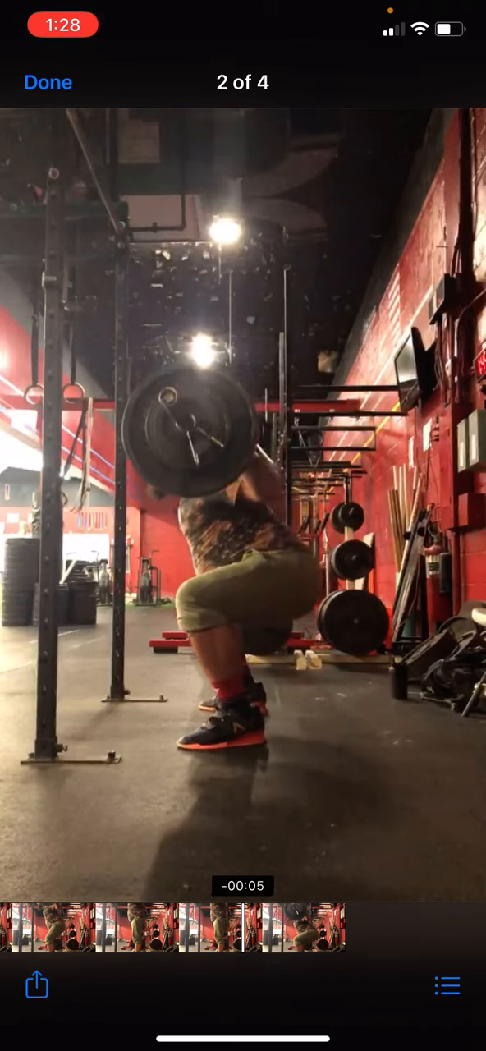
pyautogui.click(48, 83)
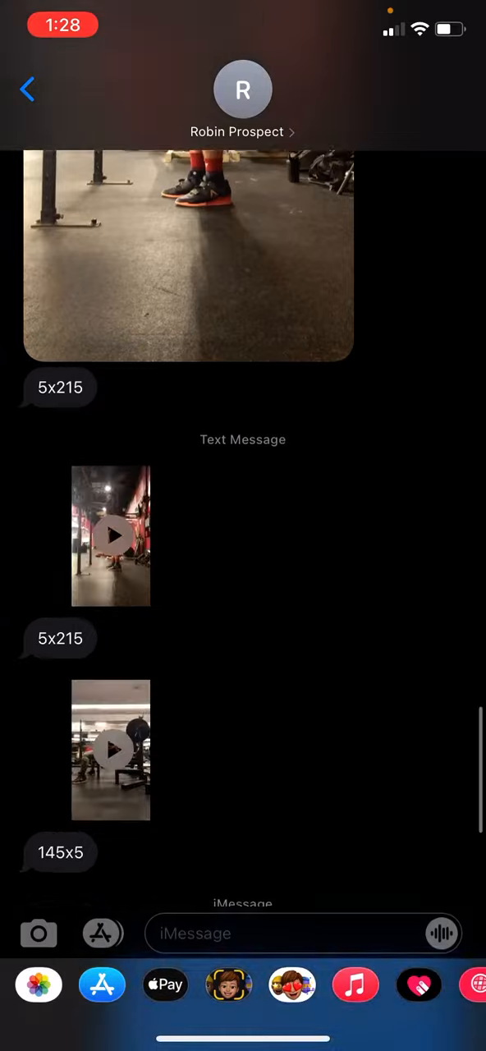